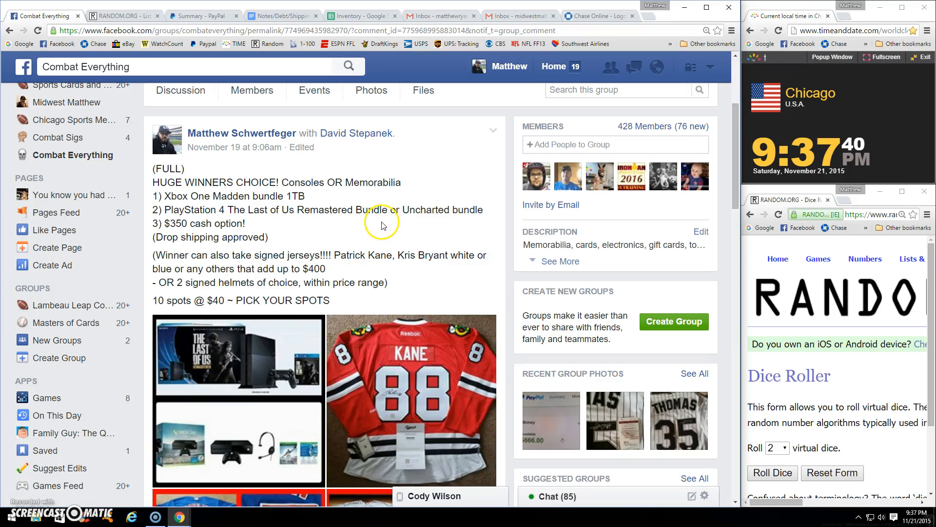
Post a 'LIVE' comment at the bottom of the group's spots post.
scroll(down, 3)
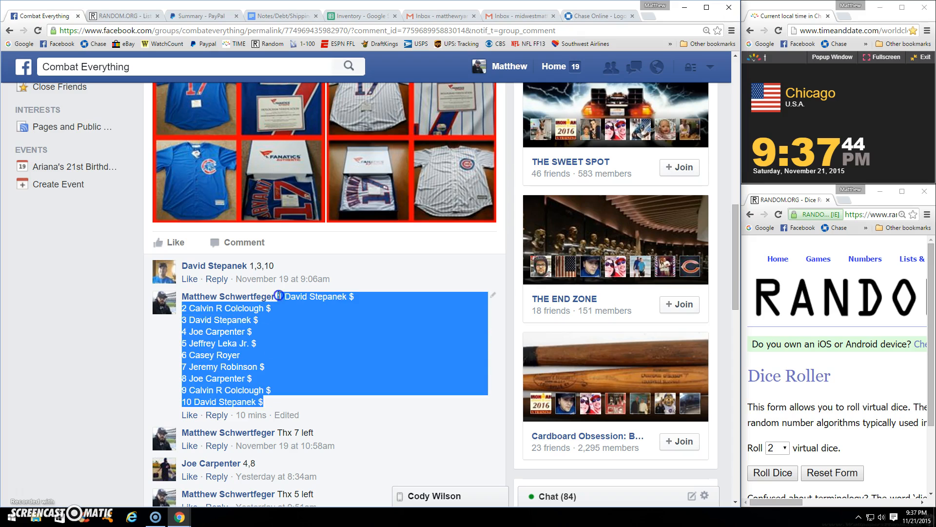
scroll(down, 3)
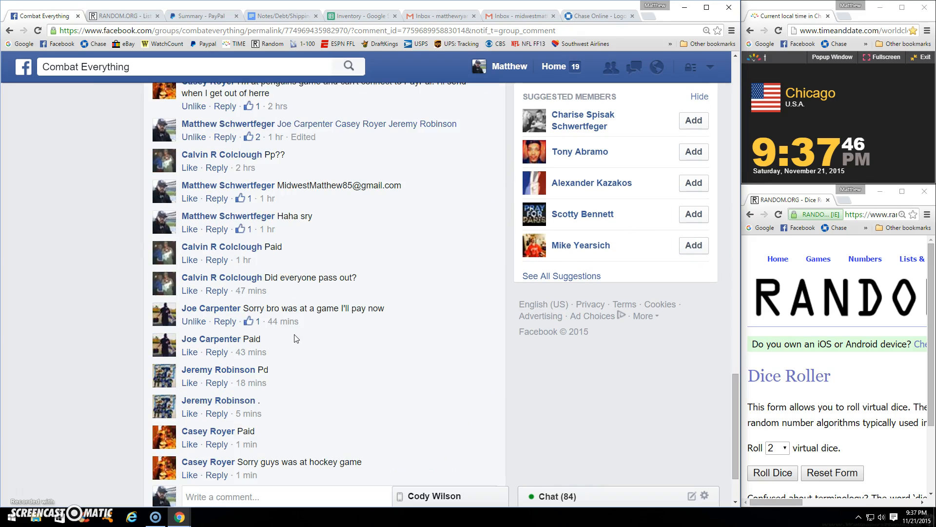
scroll(down, 3)
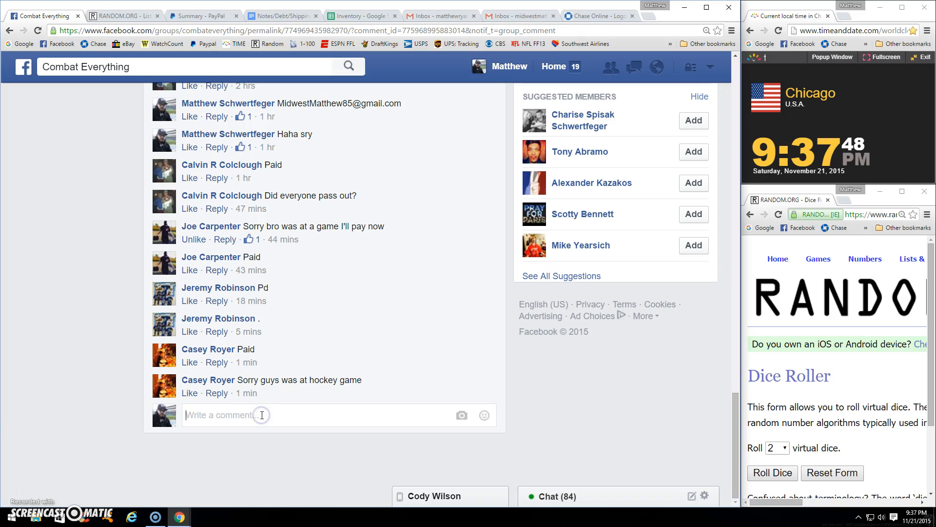
text(LIVE)
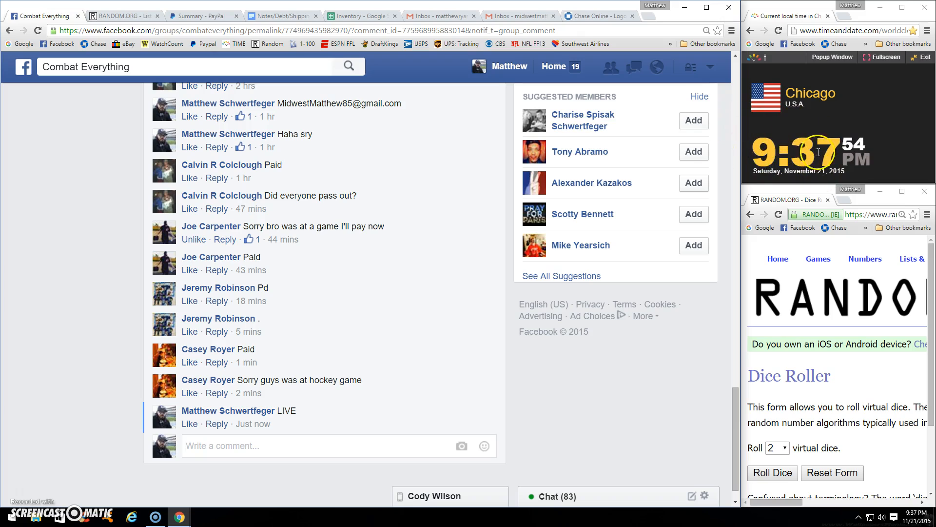
Roll the two virtual dice and switch to the RANDOM.ORG List Randomizer tab.
click(773, 472)
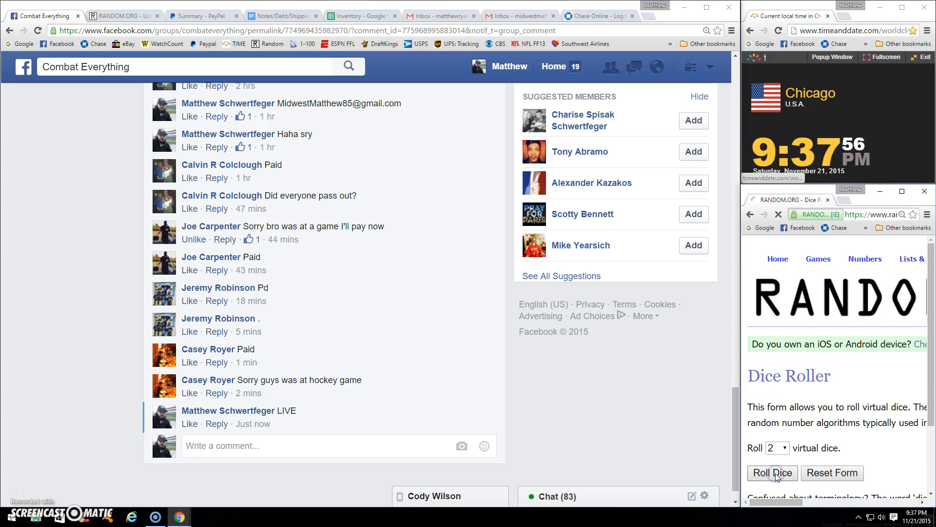
click(771, 473)
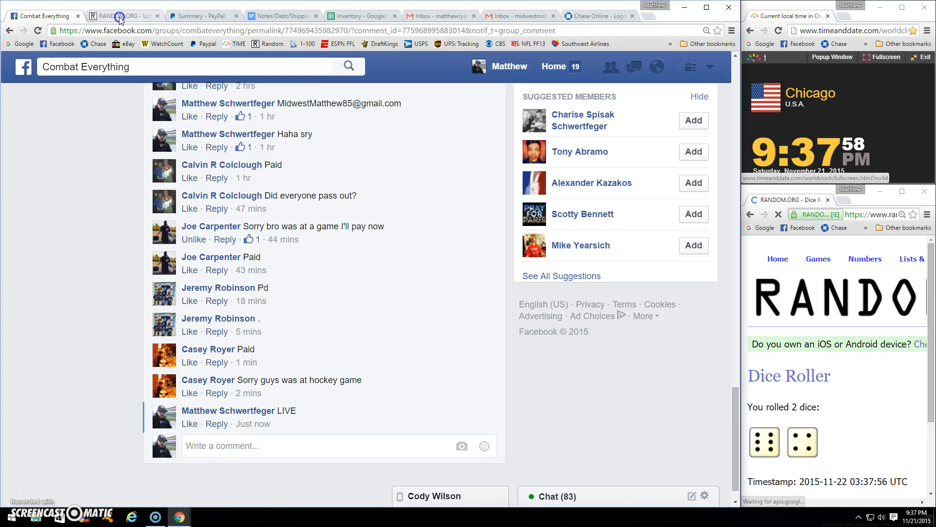
click(123, 16)
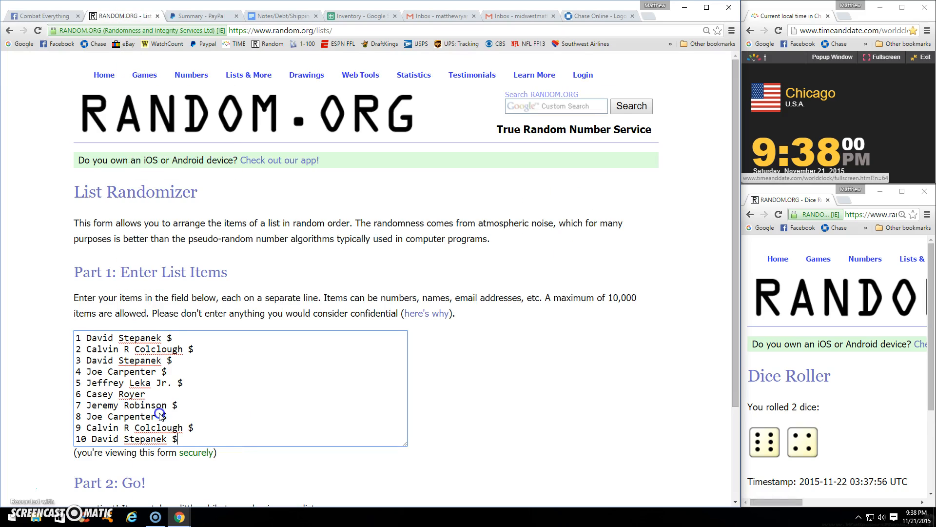
Randomize the ten-spot list and reshuffle it five more times with Again!
scroll(down, 3)
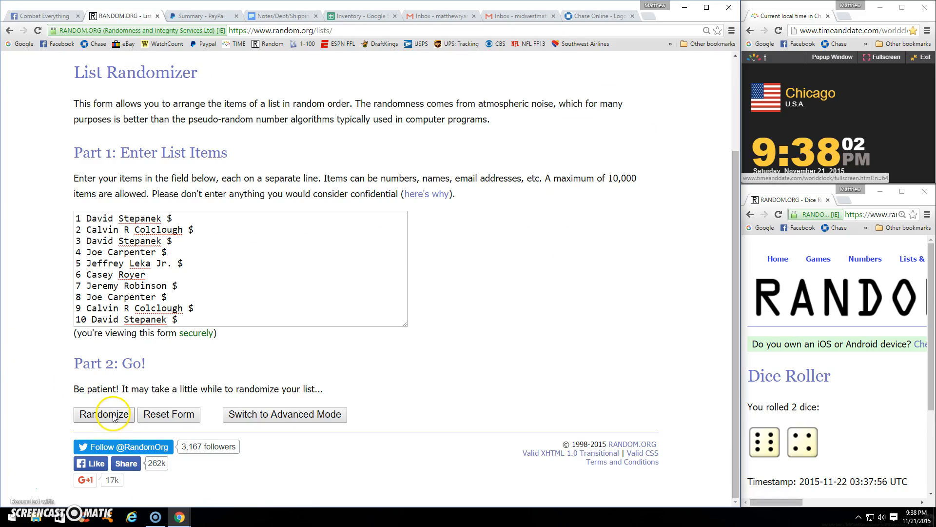
click(103, 413)
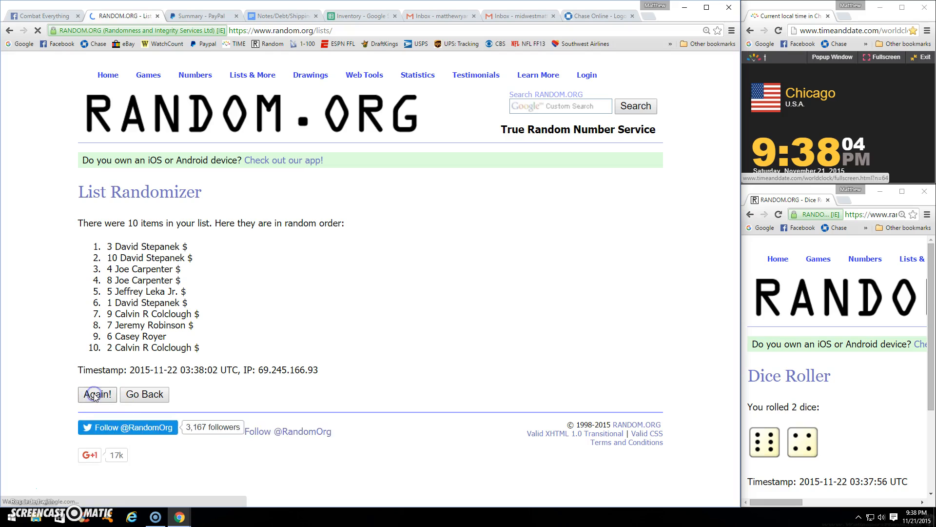
click(97, 394)
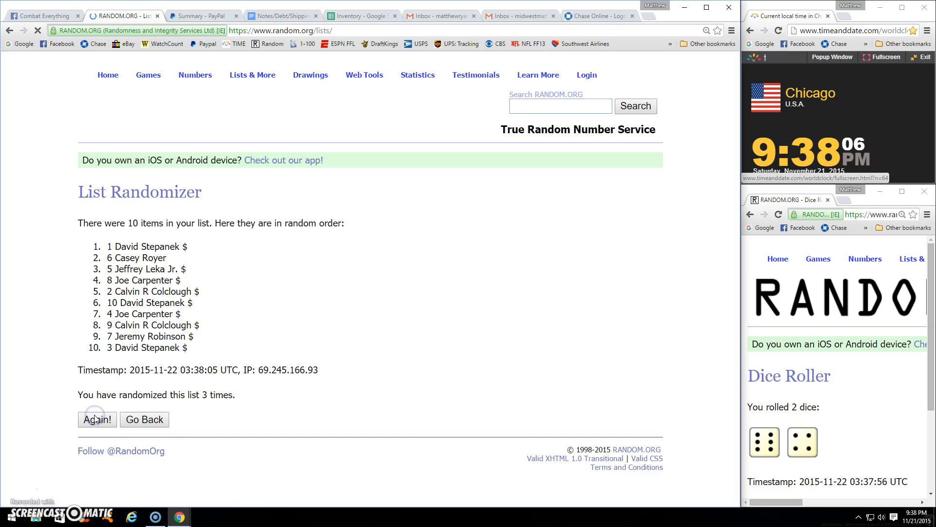
click(97, 419)
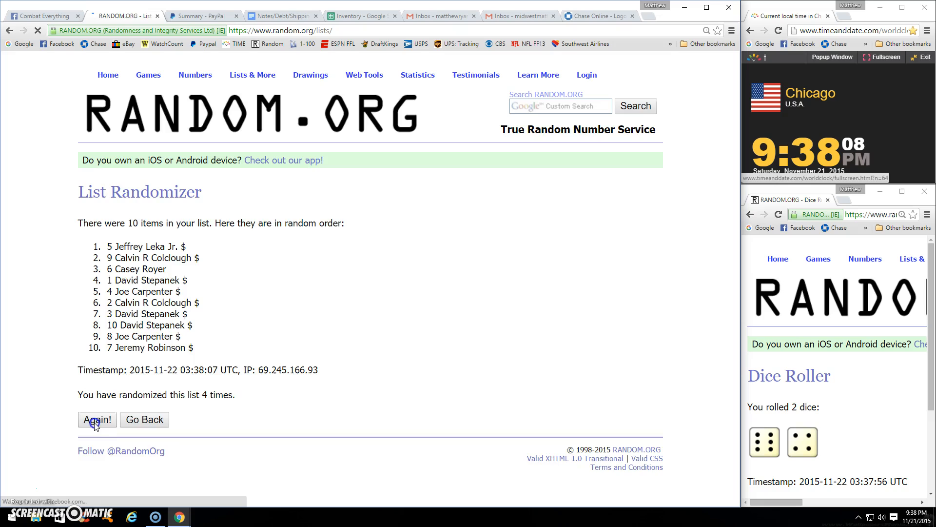
click(96, 420)
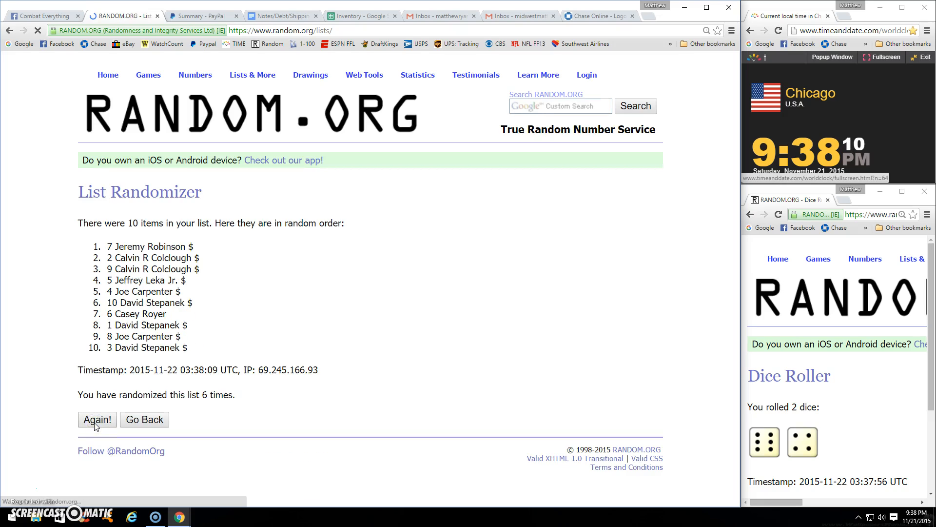
click(96, 420)
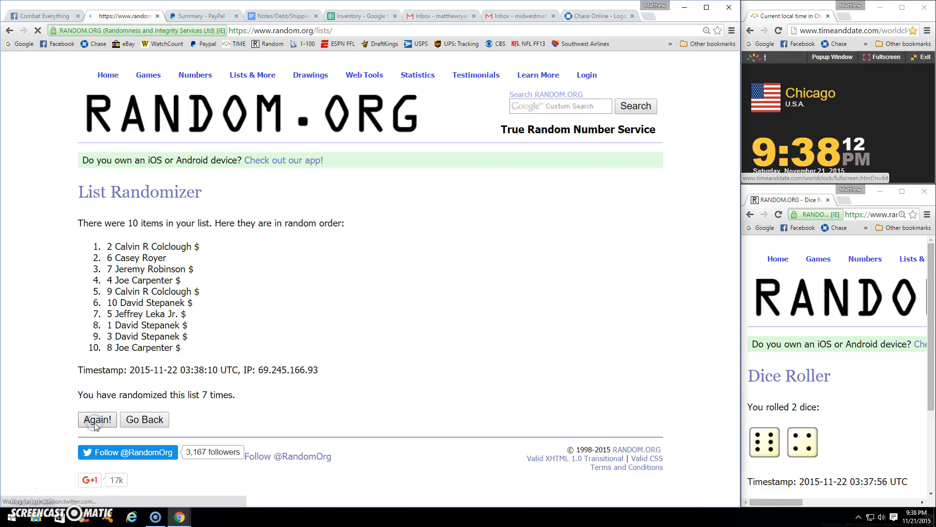
click(97, 420)
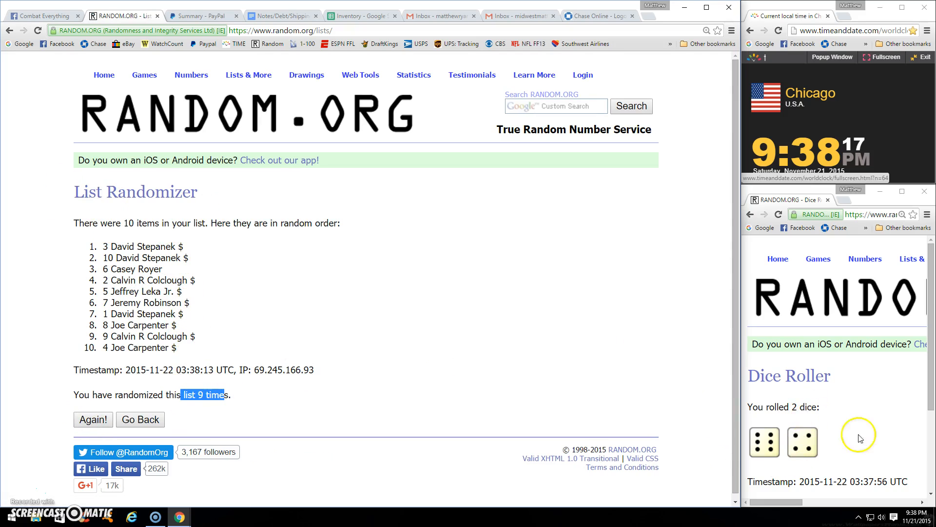
mouse_move(835, 176)
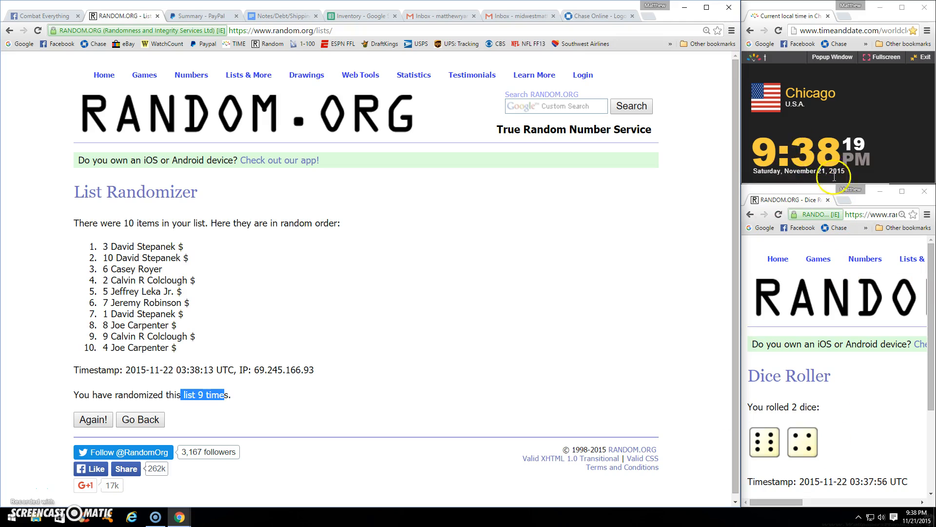
mouse_move(93, 419)
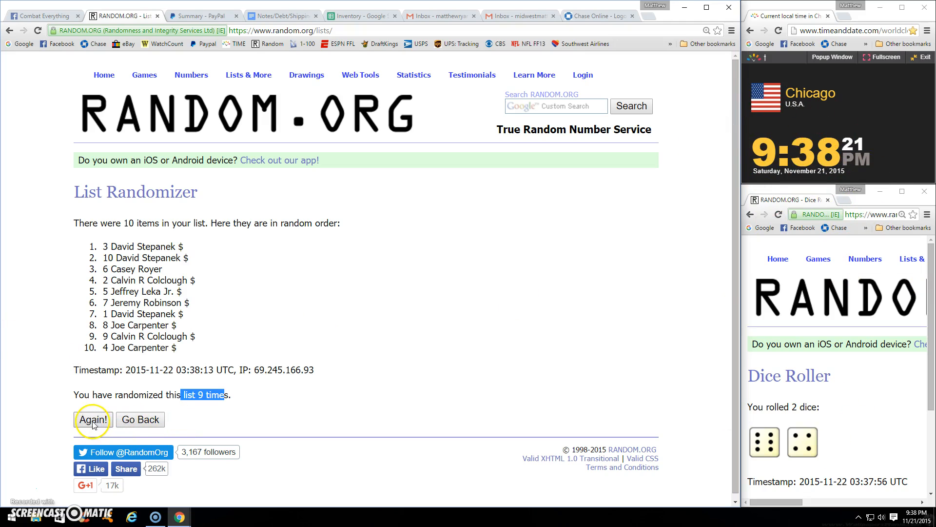
Reshuffle to the tenth randomization, return to the Facebook thread and start the winner comment with 'D'.
click(93, 419)
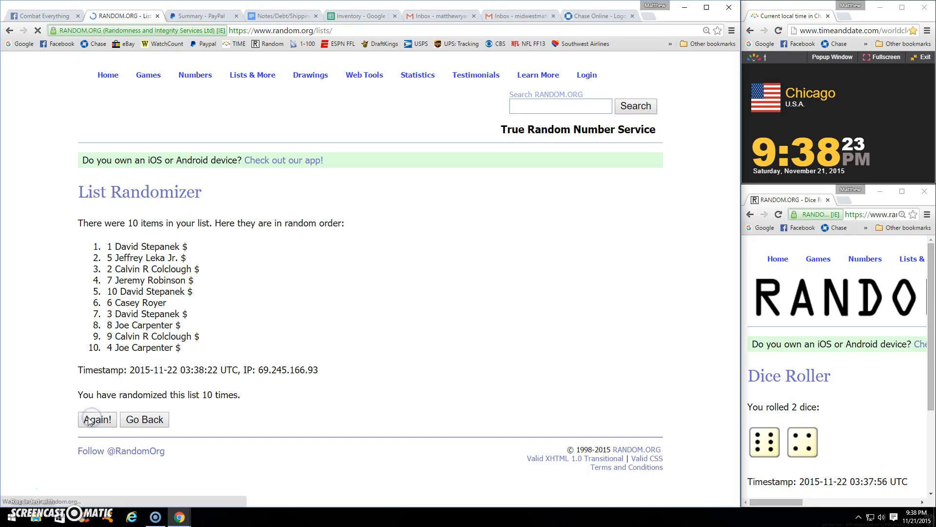
click(97, 419)
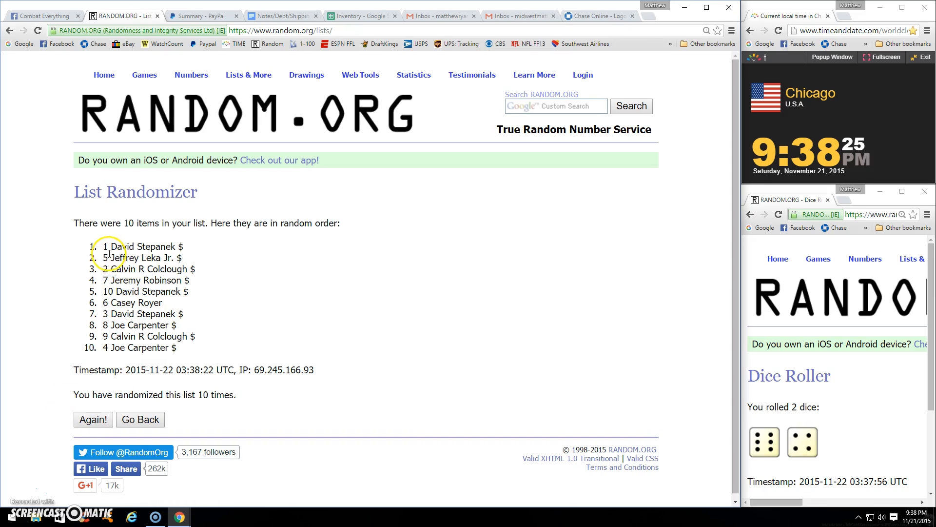
mouse_move(170, 242)
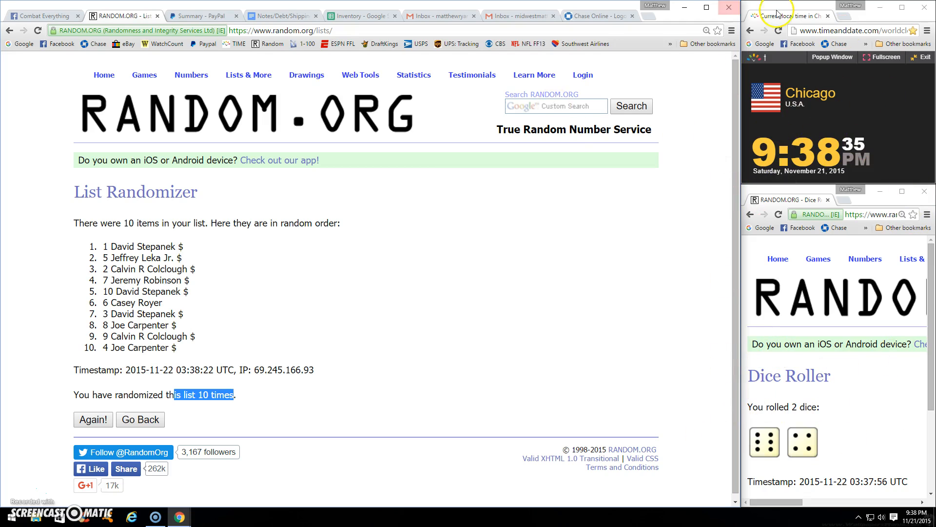
click(42, 15)
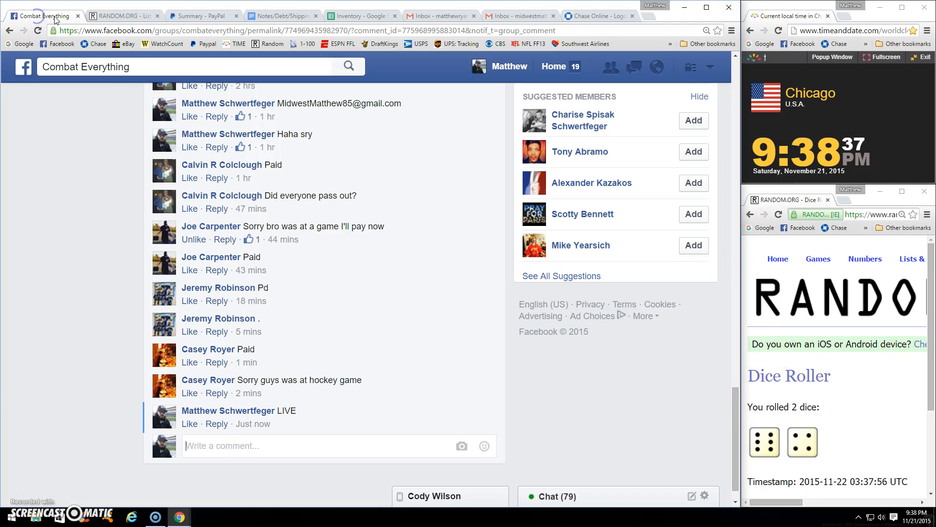
text(D)
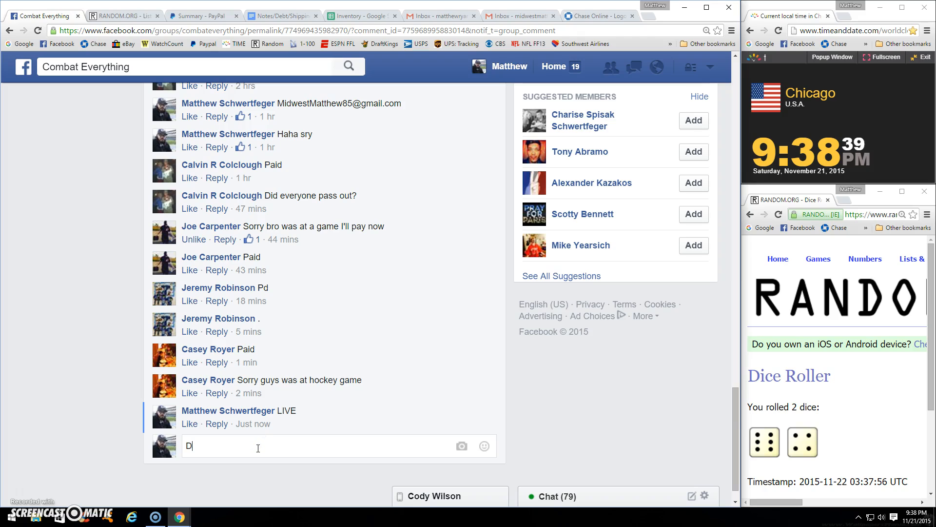